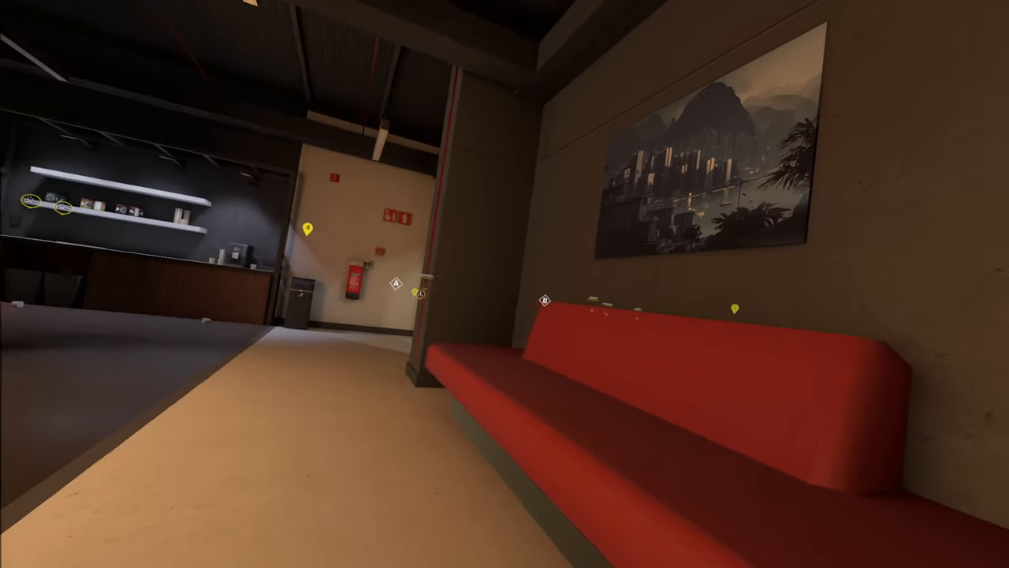
pyautogui.moveTo(504, 284)
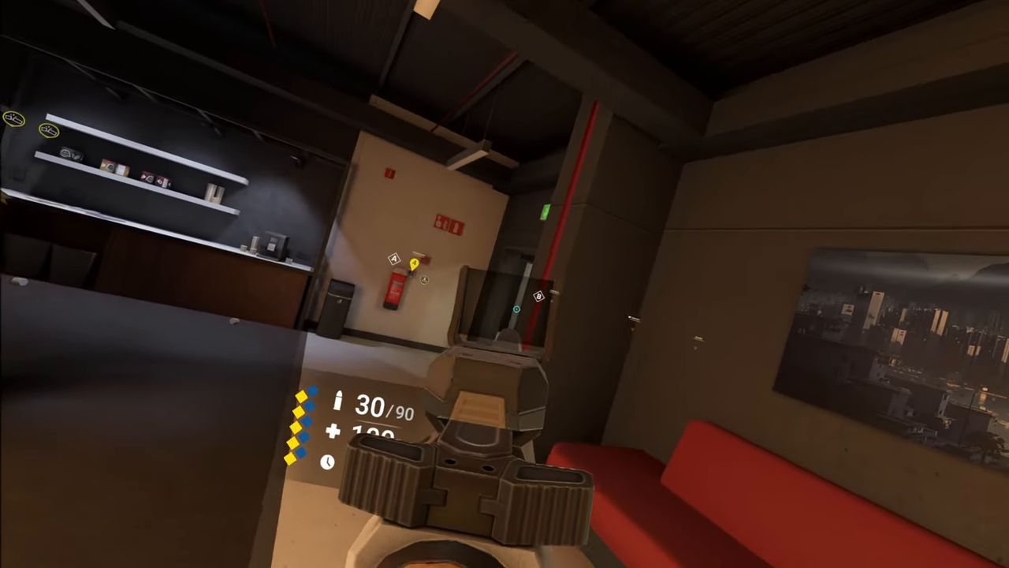
pyautogui.moveTo(504, 284)
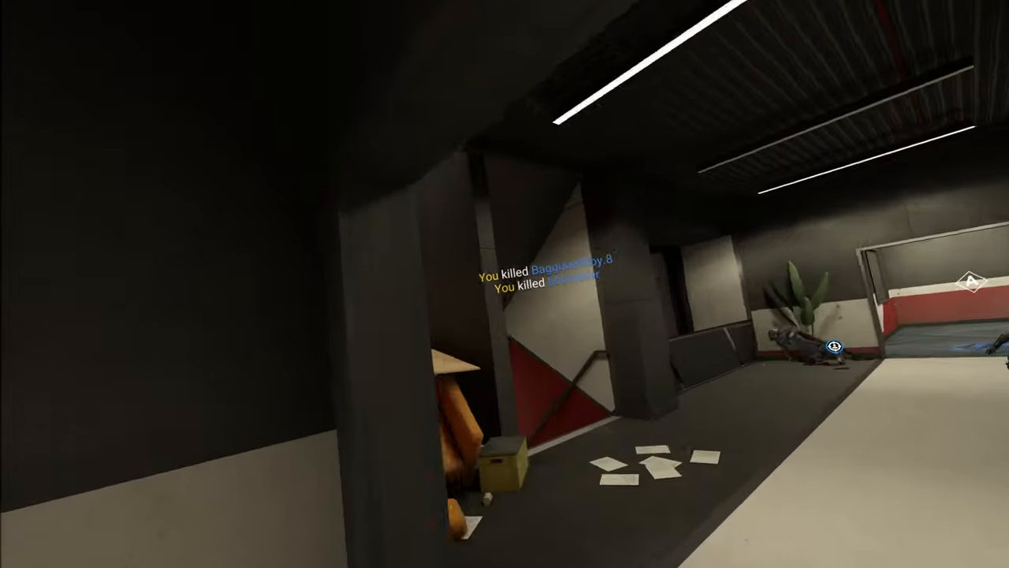
pyautogui.moveTo(505, 284)
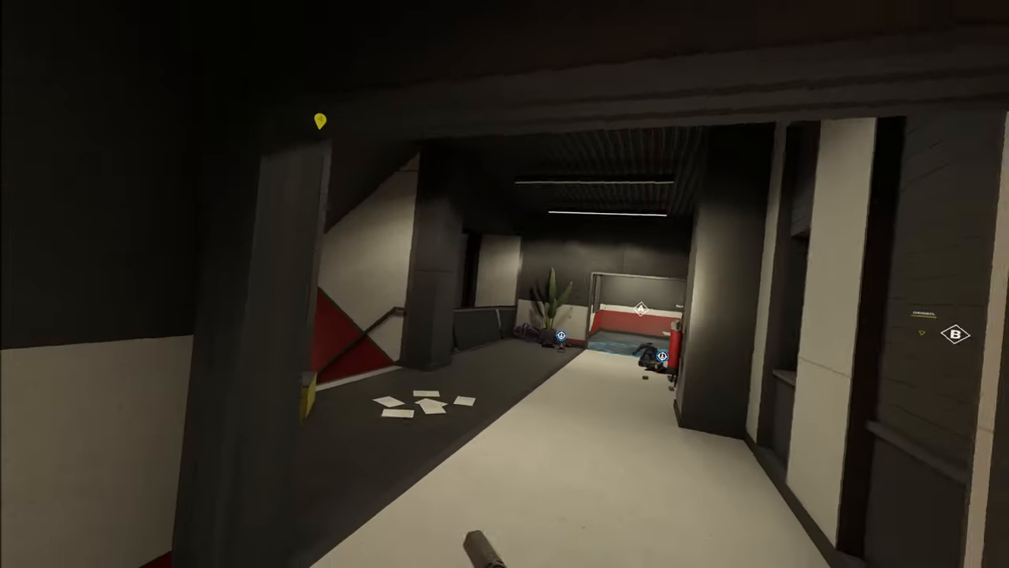
pyautogui.moveTo(504, 284)
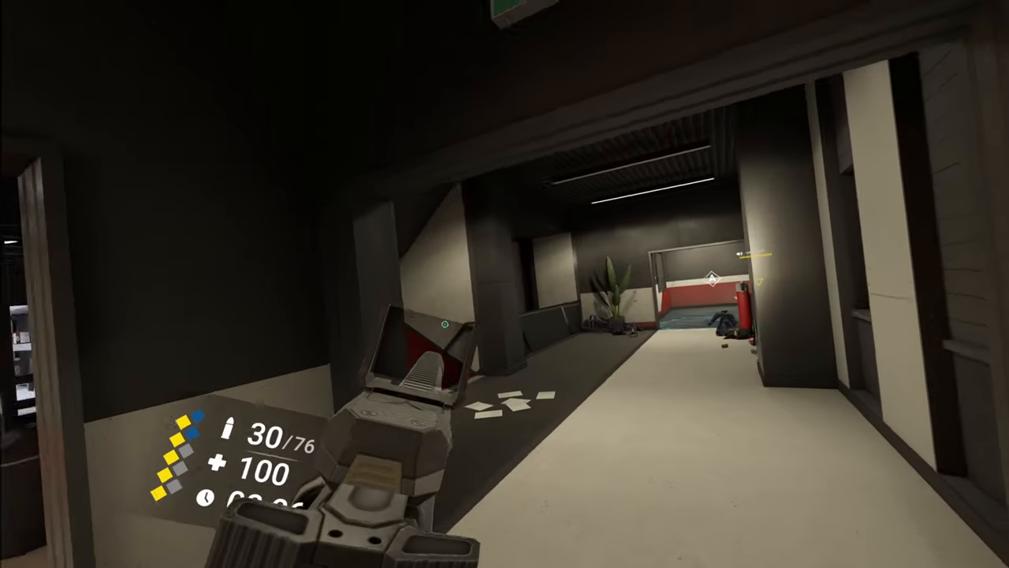
pyautogui.moveTo(315, 284)
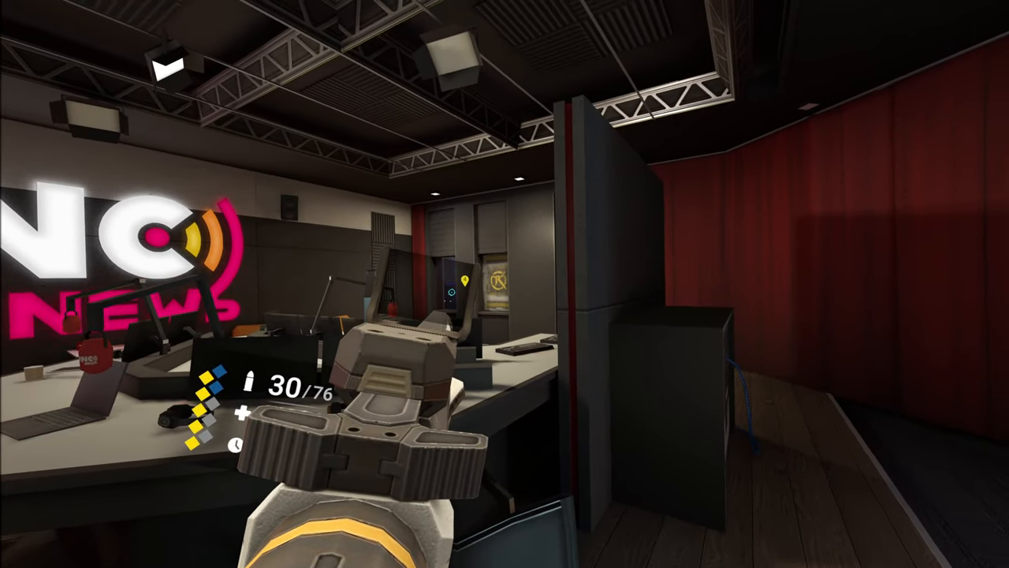
pyautogui.moveTo(504, 284)
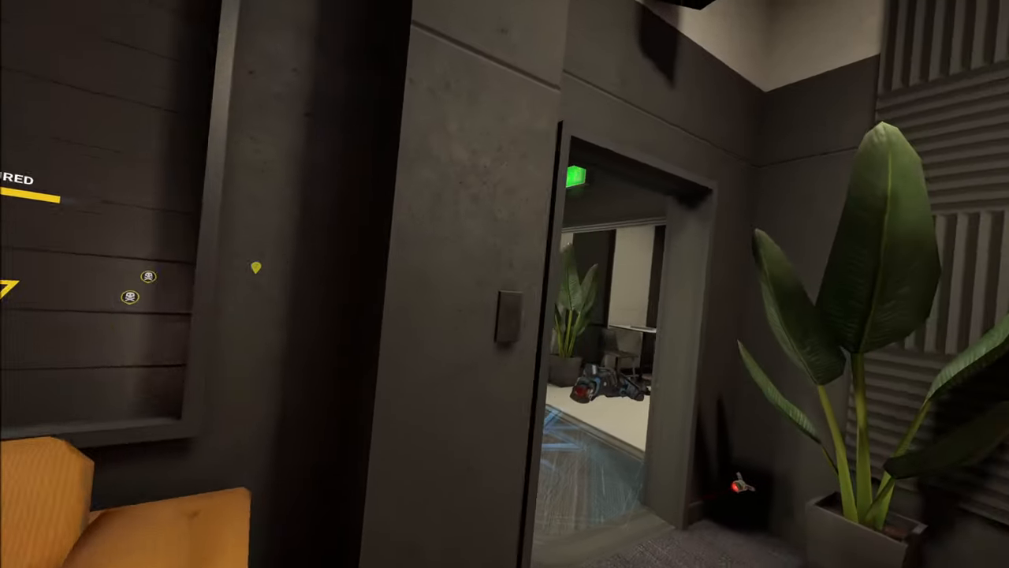
pyautogui.moveTo(504, 284)
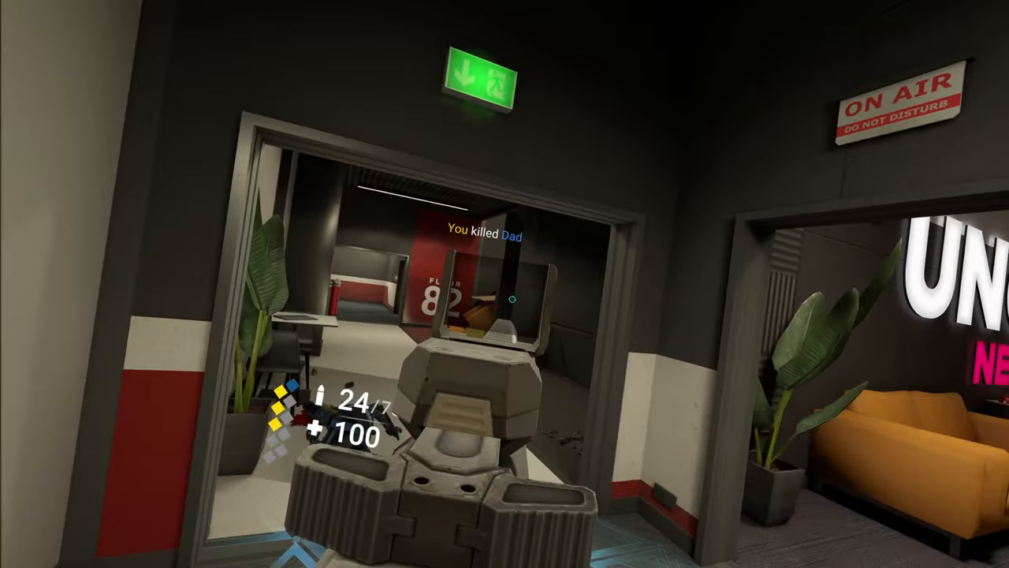
pyautogui.moveTo(504, 284)
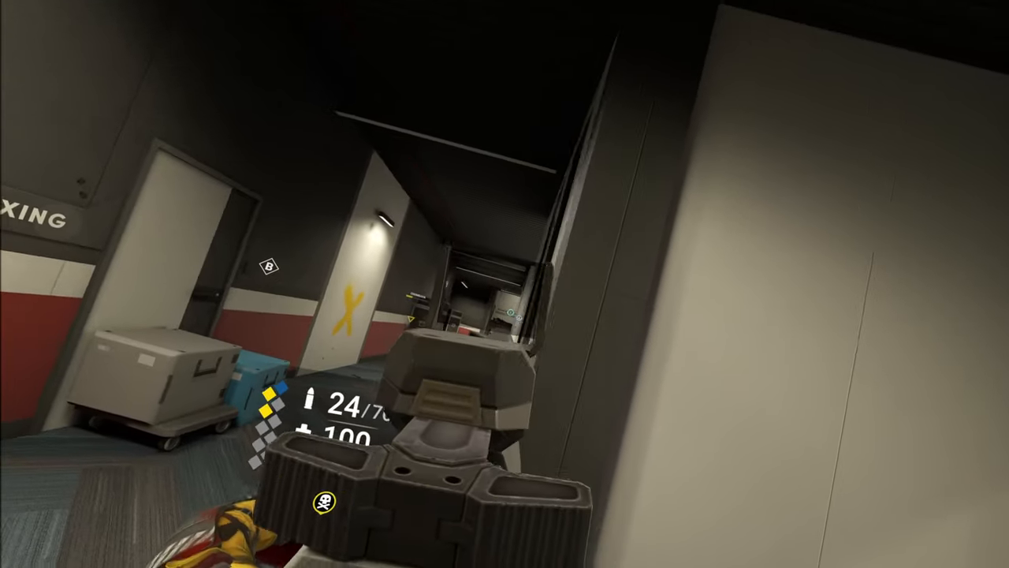
pyautogui.moveTo(505, 284)
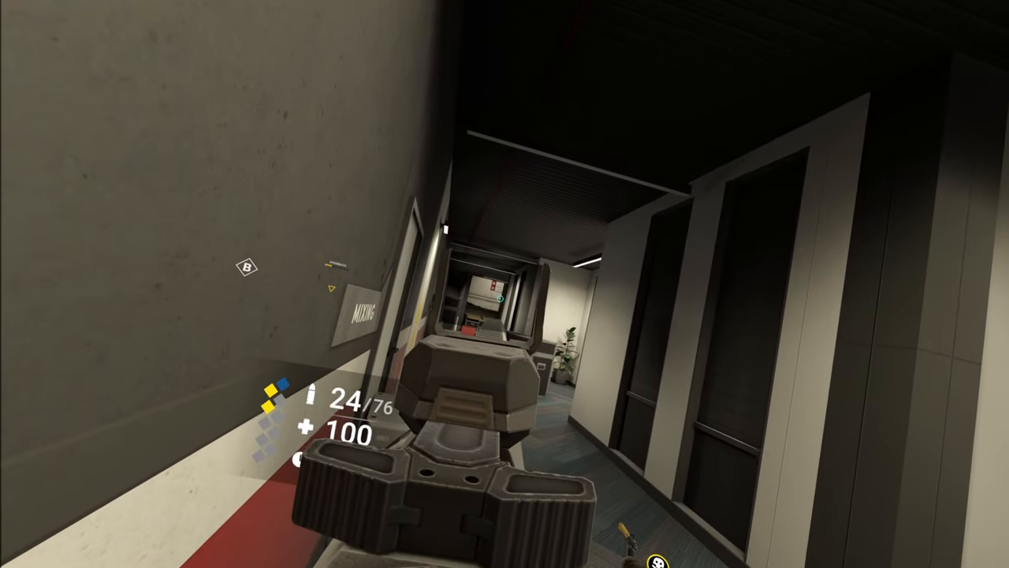